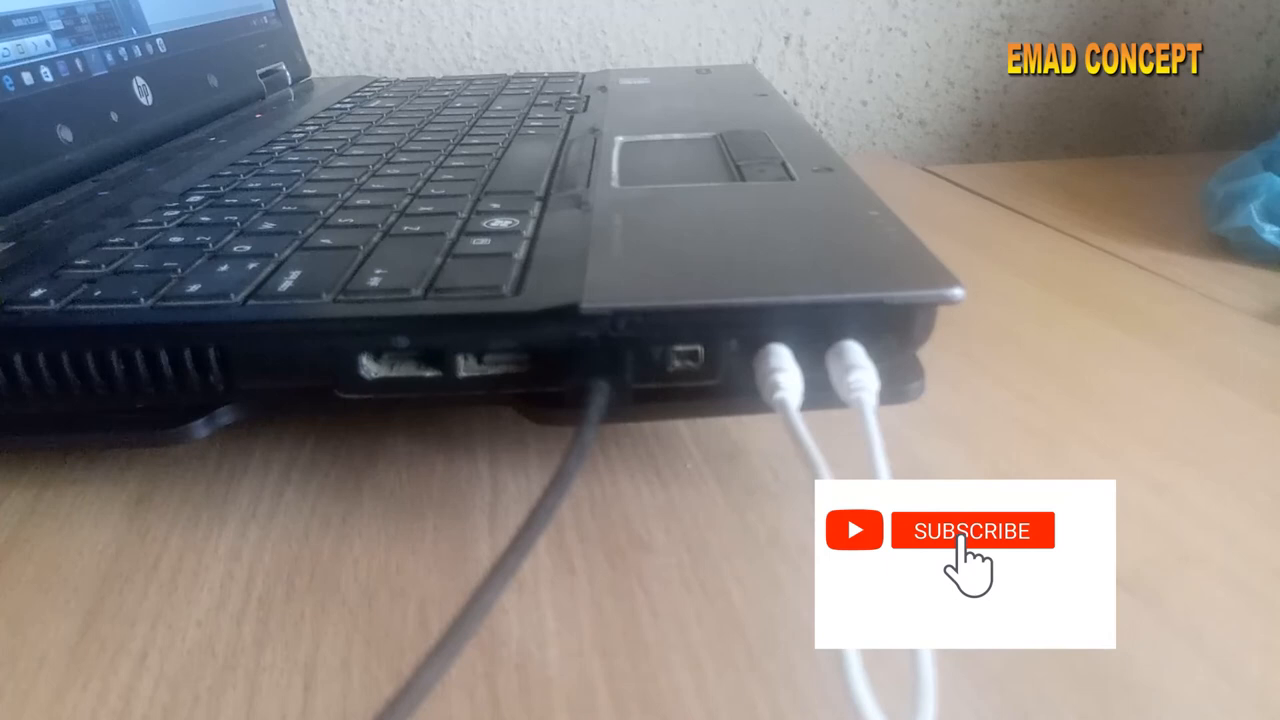
pyautogui.click(970, 530)
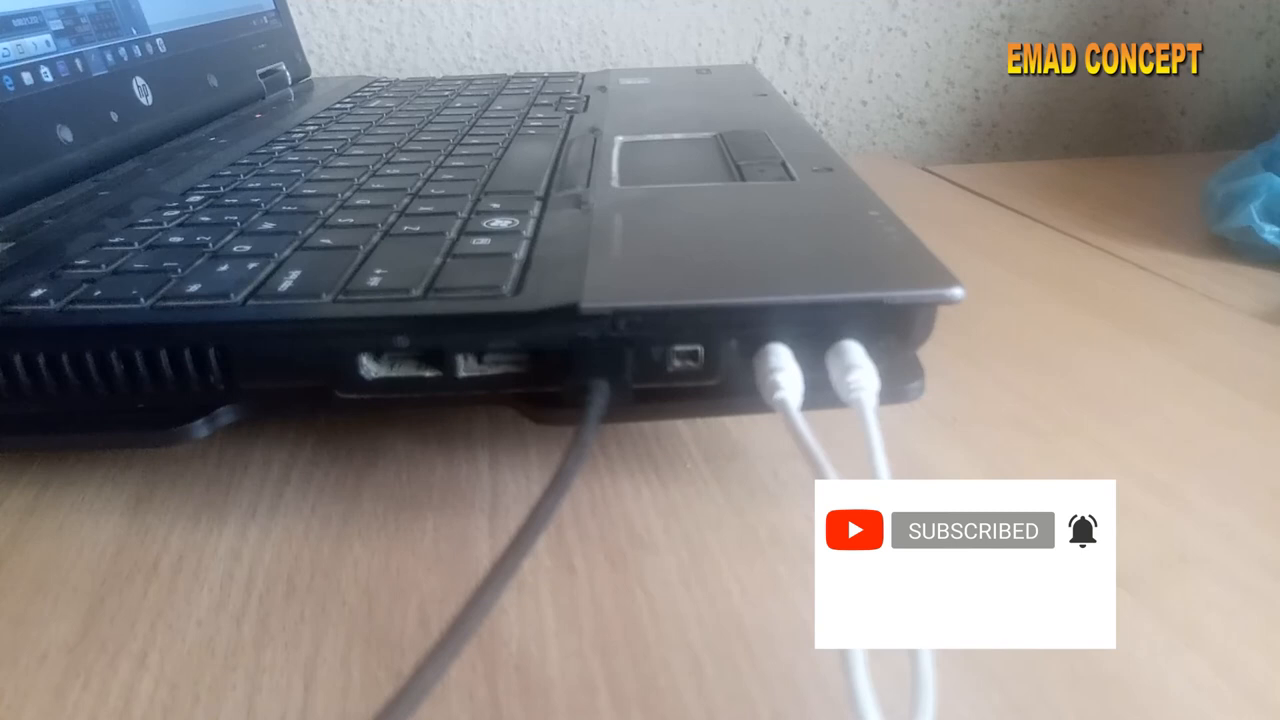